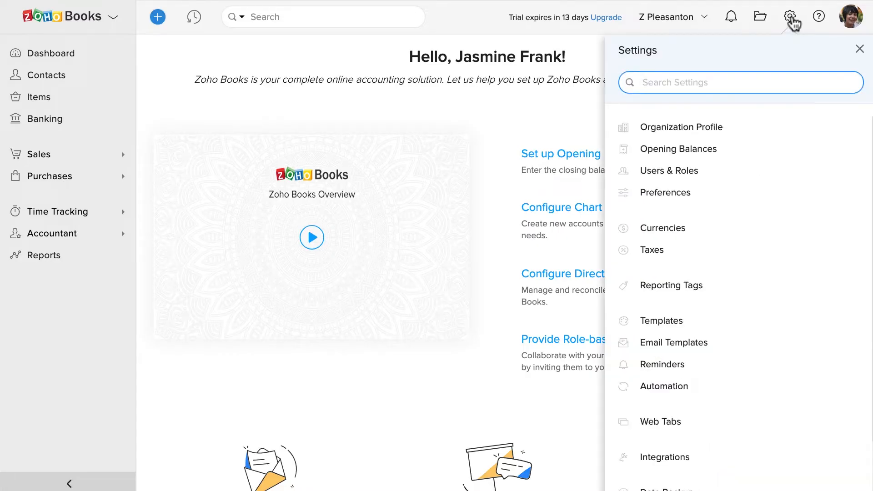
Step: Open Users & Roles from the Settings panel
click(669, 171)
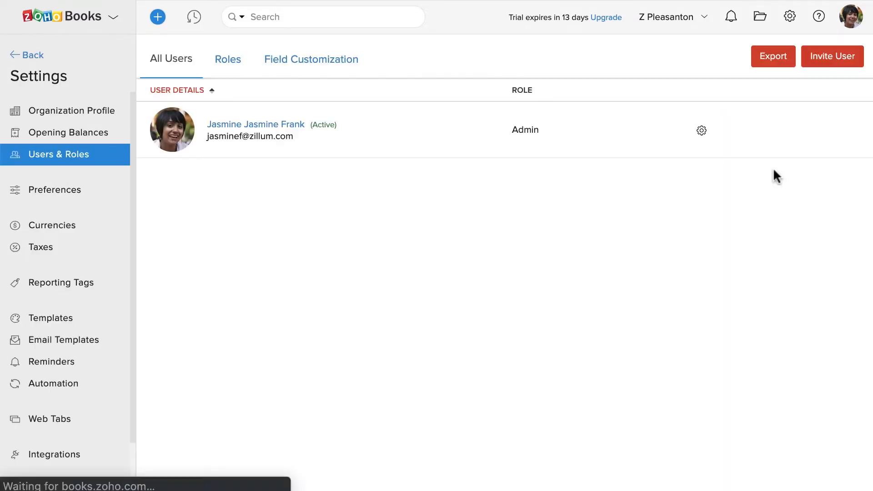
mouse_move(424, 131)
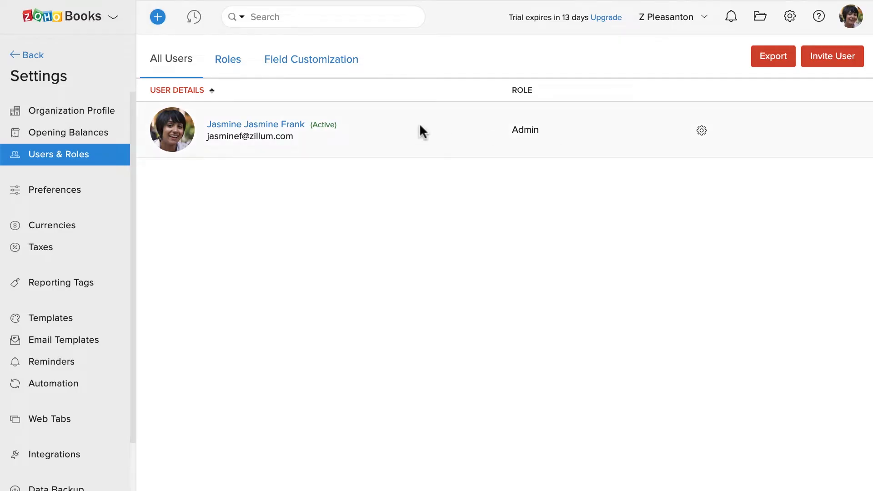
Step: Show the organization's existing roles list
click(228, 60)
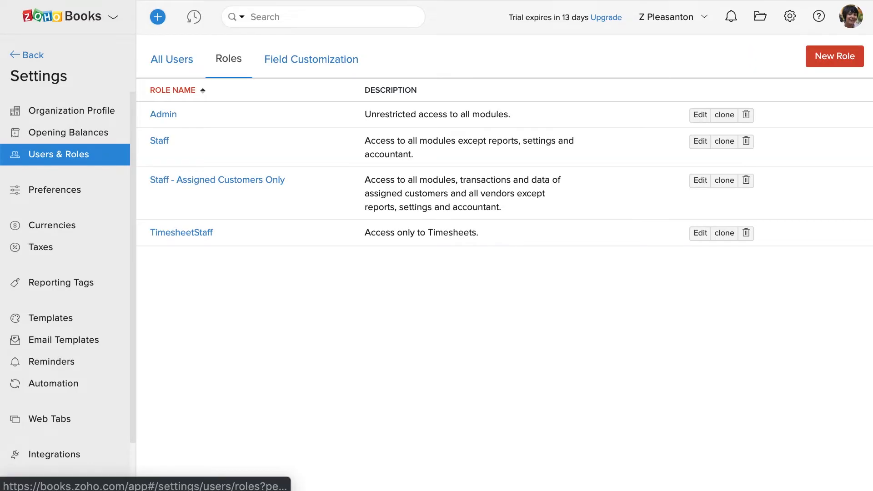
mouse_move(311, 59)
text(Product hea)
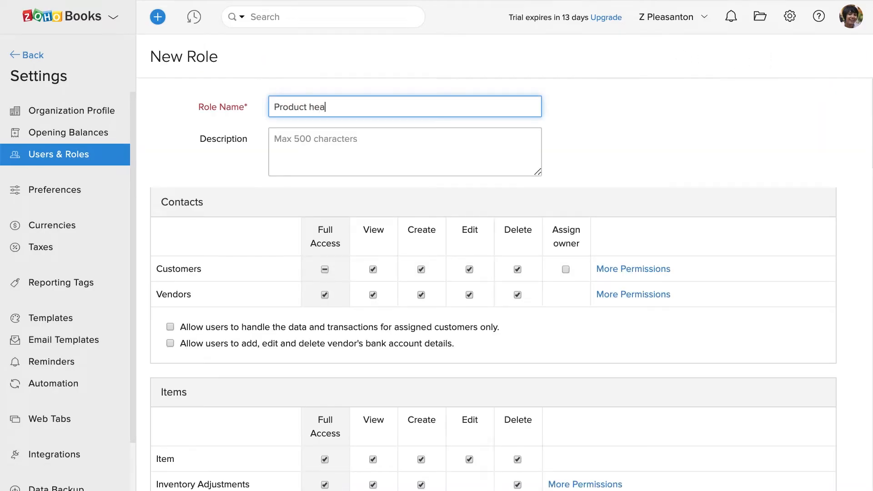
Step: Set the new role's Customers permissions to View, Create, Edit and Delete
scroll(down, 3)
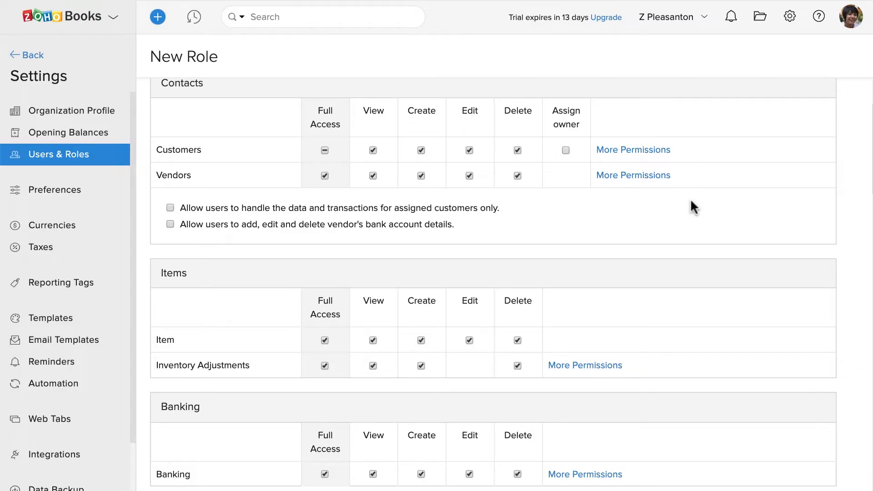
click(517, 151)
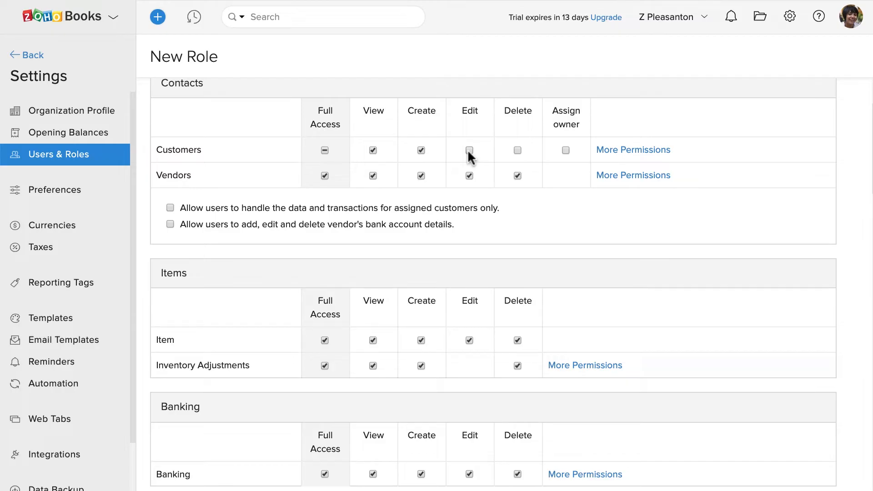
click(469, 151)
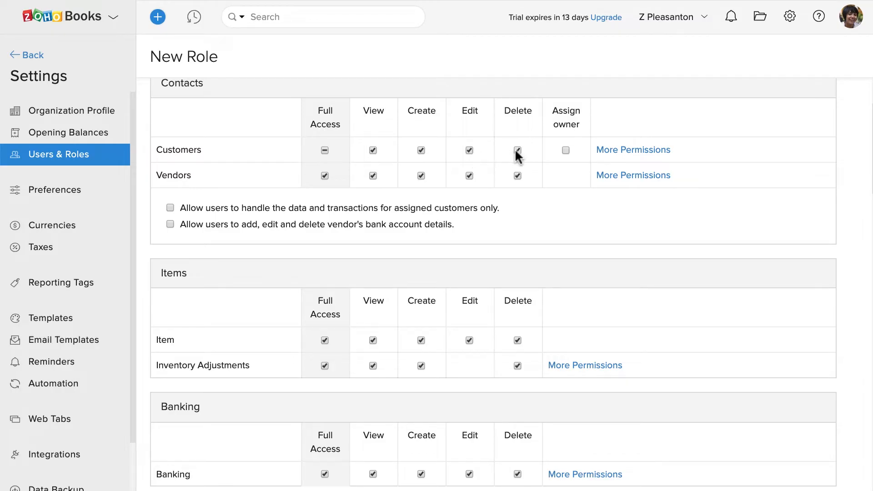
Step: Enable all Reports access for the role and save it
scroll(down, 3)
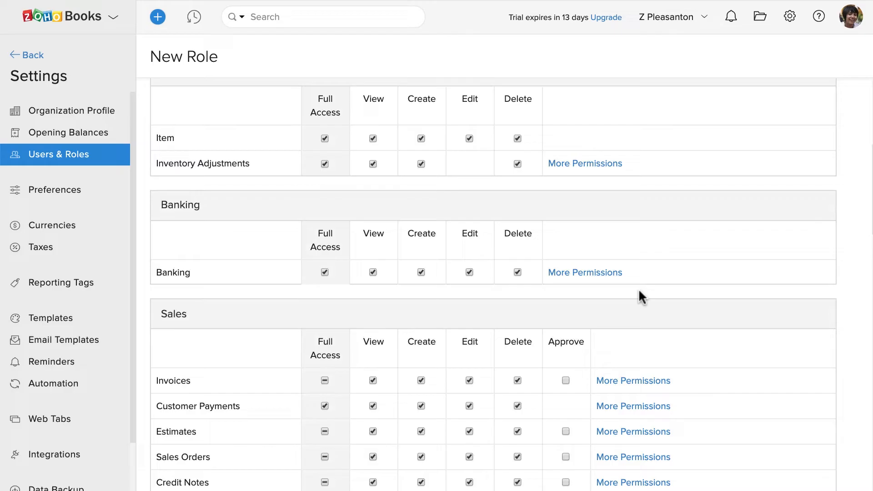
scroll(down, 3)
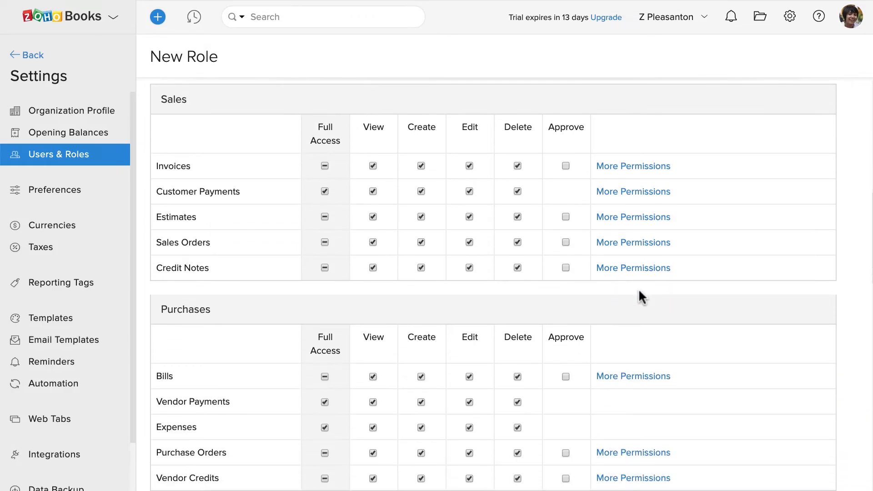
scroll(down, 3)
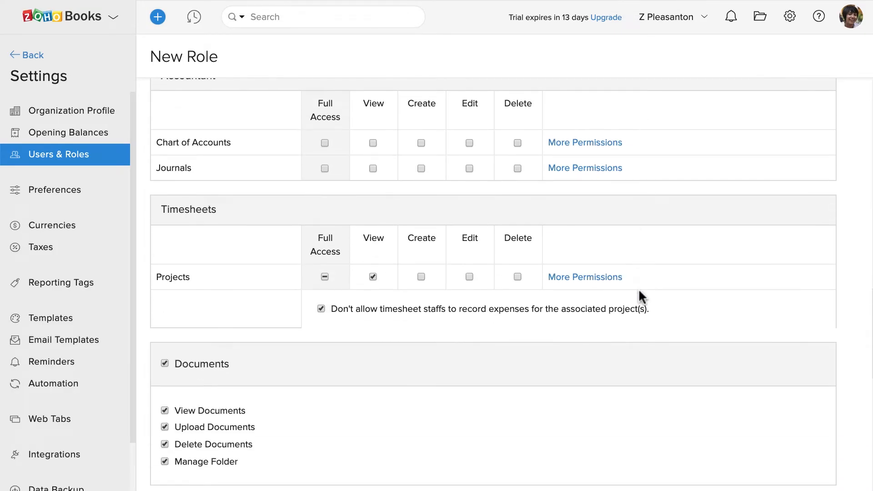
scroll(down, 3)
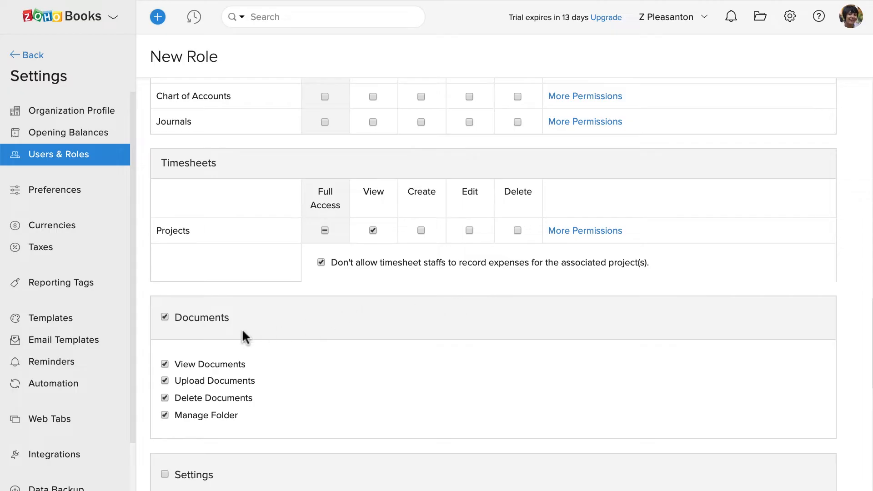
scroll(down, 3)
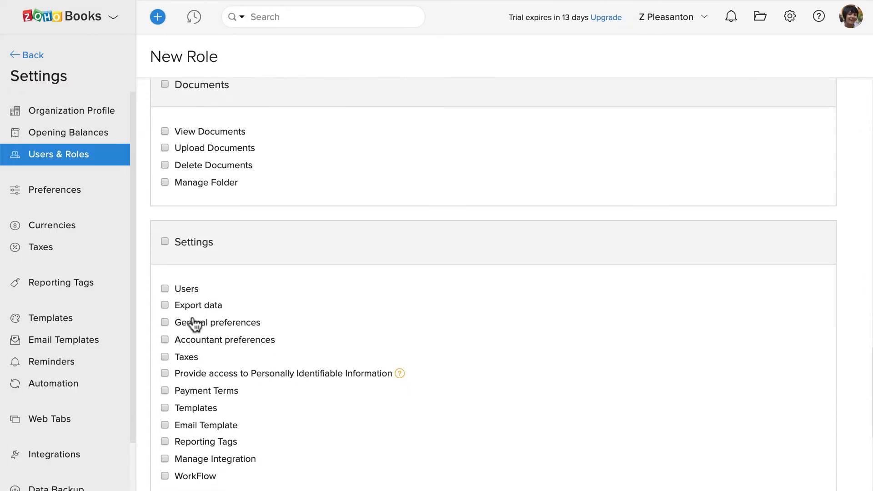
scroll(down, 3)
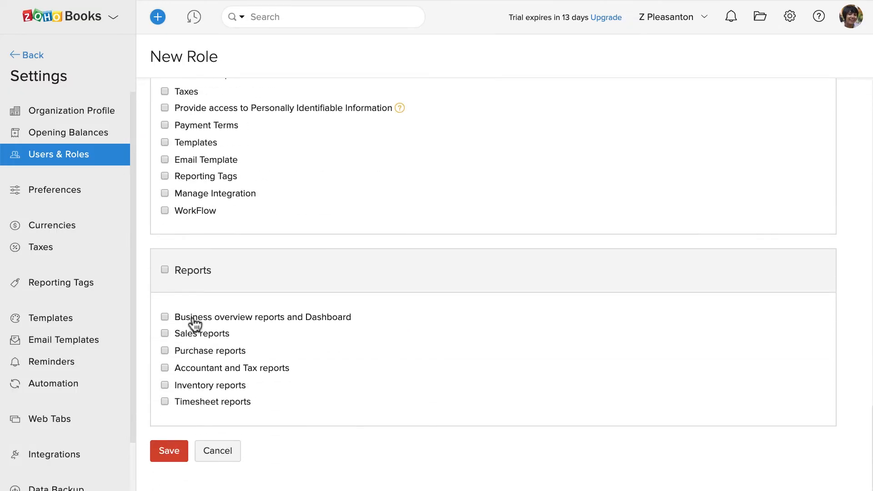
click(164, 270)
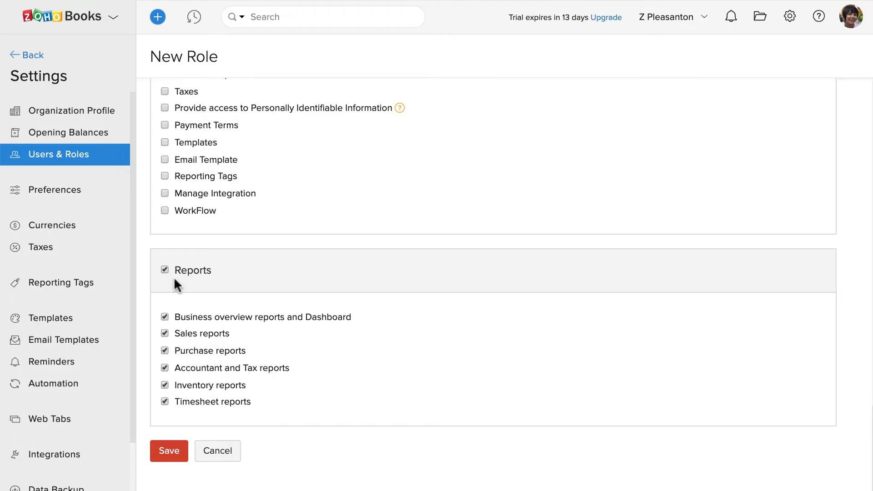
click(168, 451)
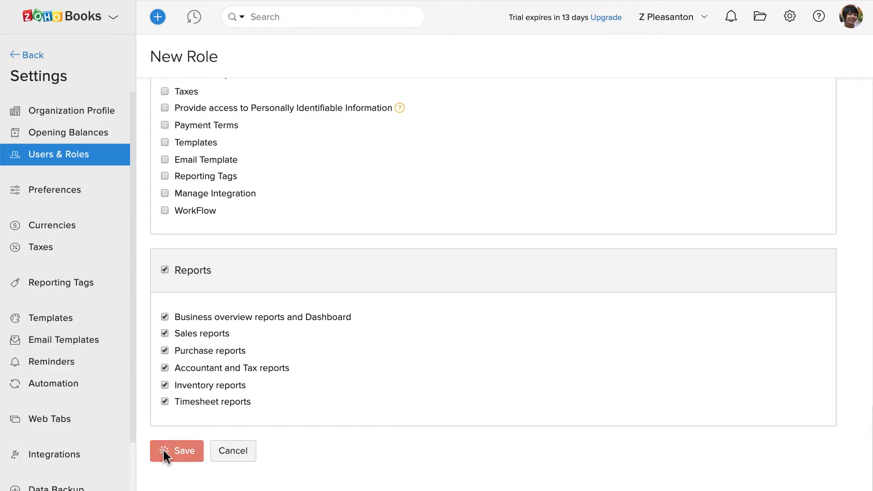
Step: Confirm the Product head role is saved and return to All Users
click(177, 451)
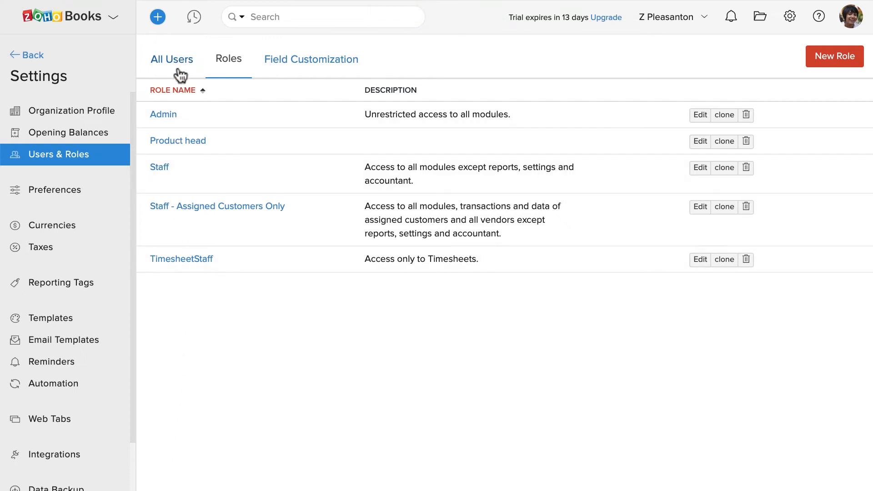
click(171, 59)
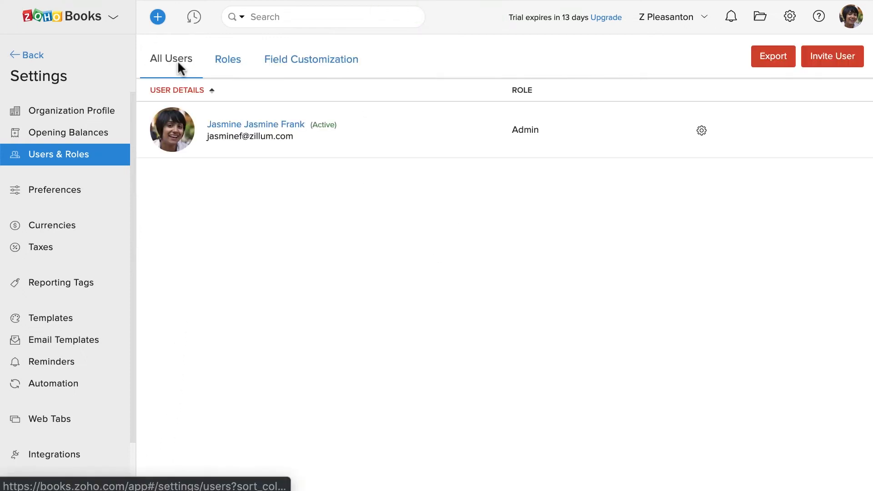
mouse_move(597, 131)
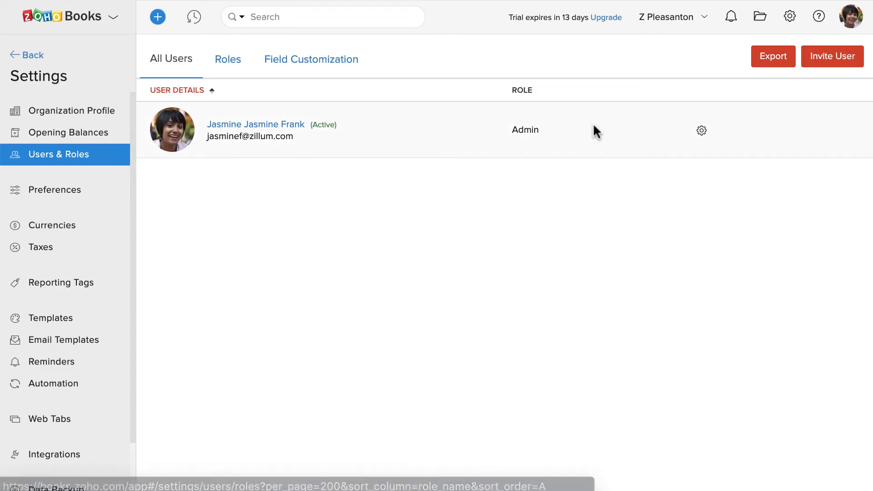
click(832, 56)
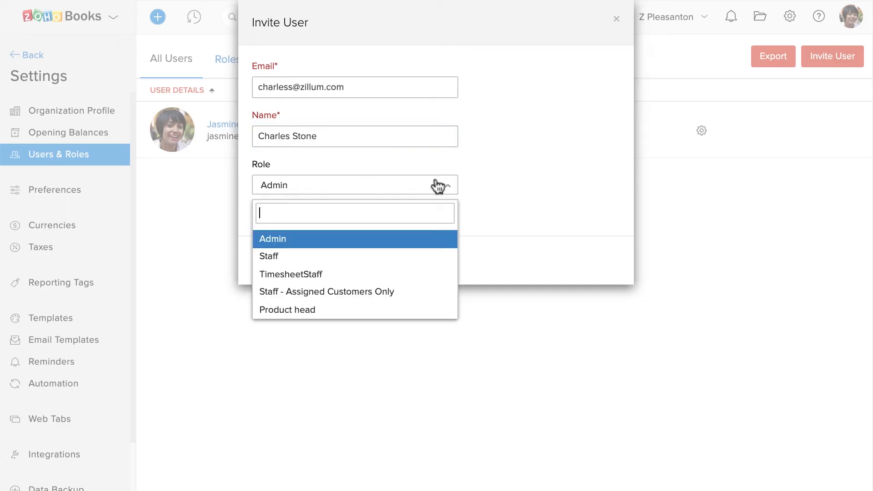
click(287, 309)
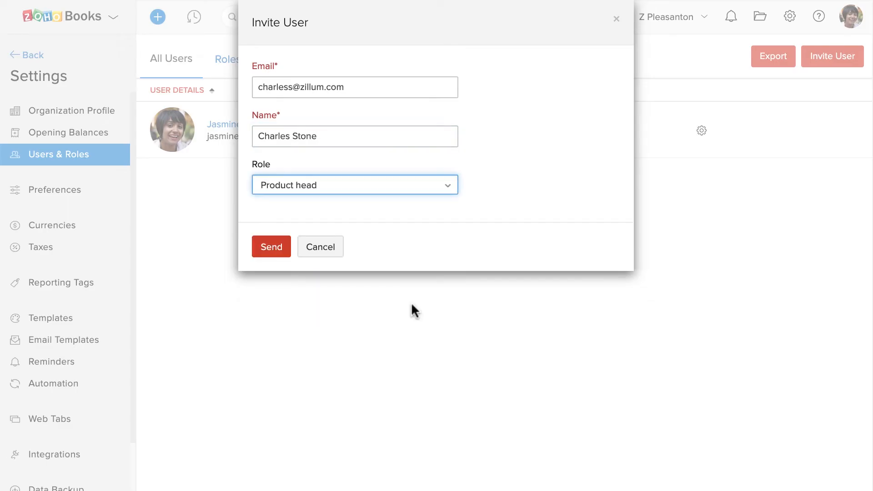
click(271, 246)
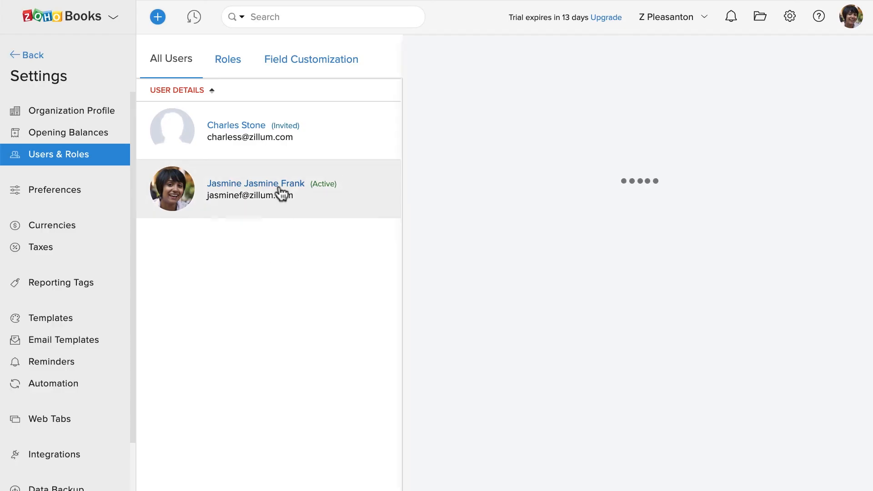
click(256, 184)
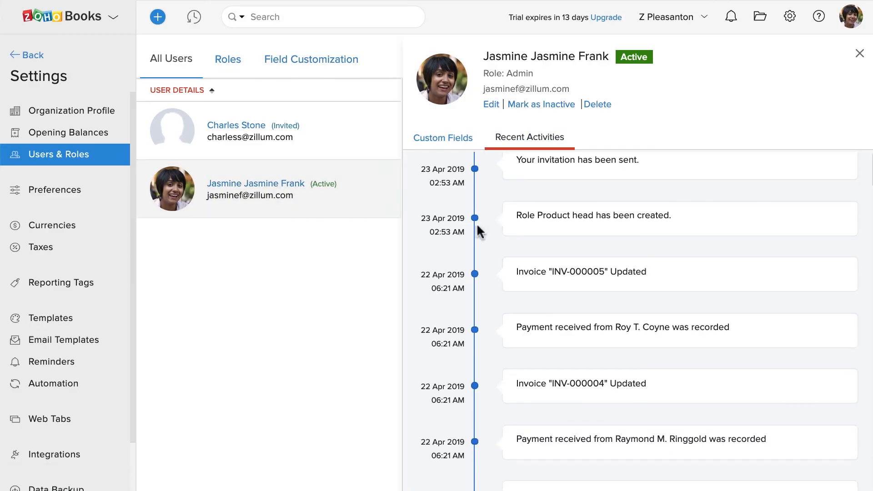
scroll(down, 3)
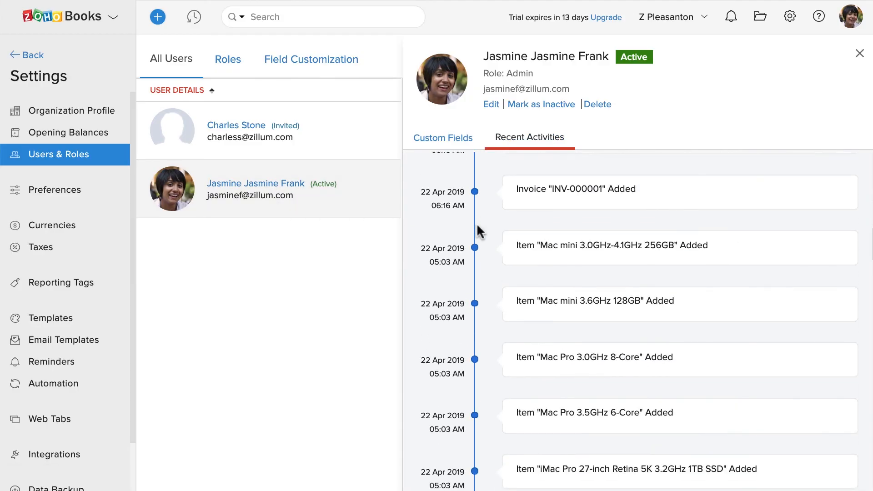